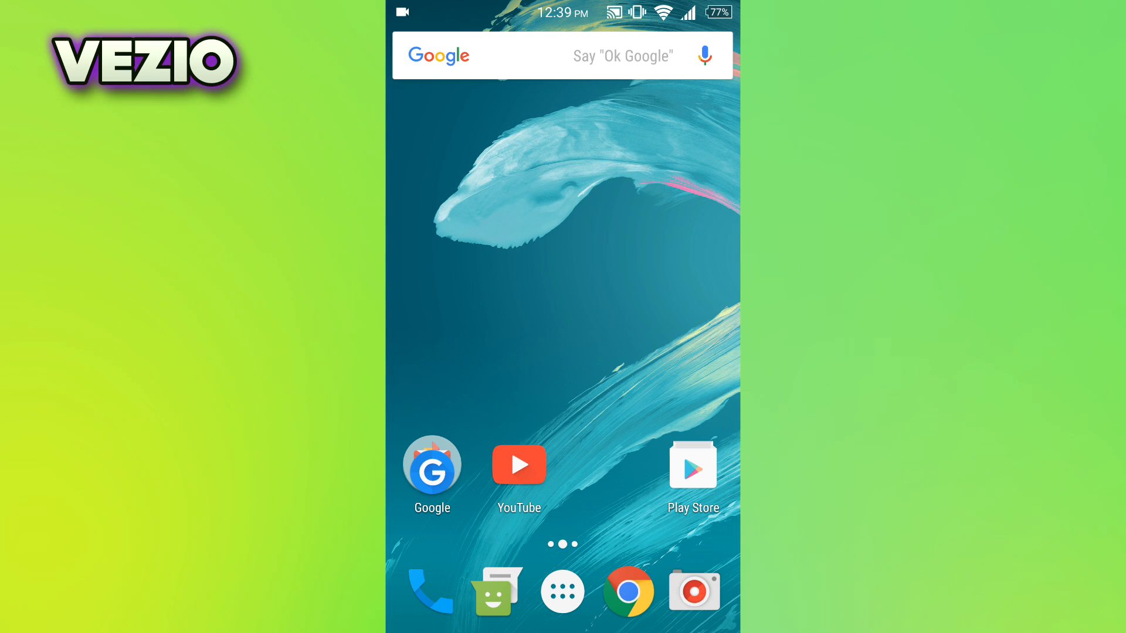
- Launch Google Play Store from the home screen to reach the Flashify listing
click(589, 55)
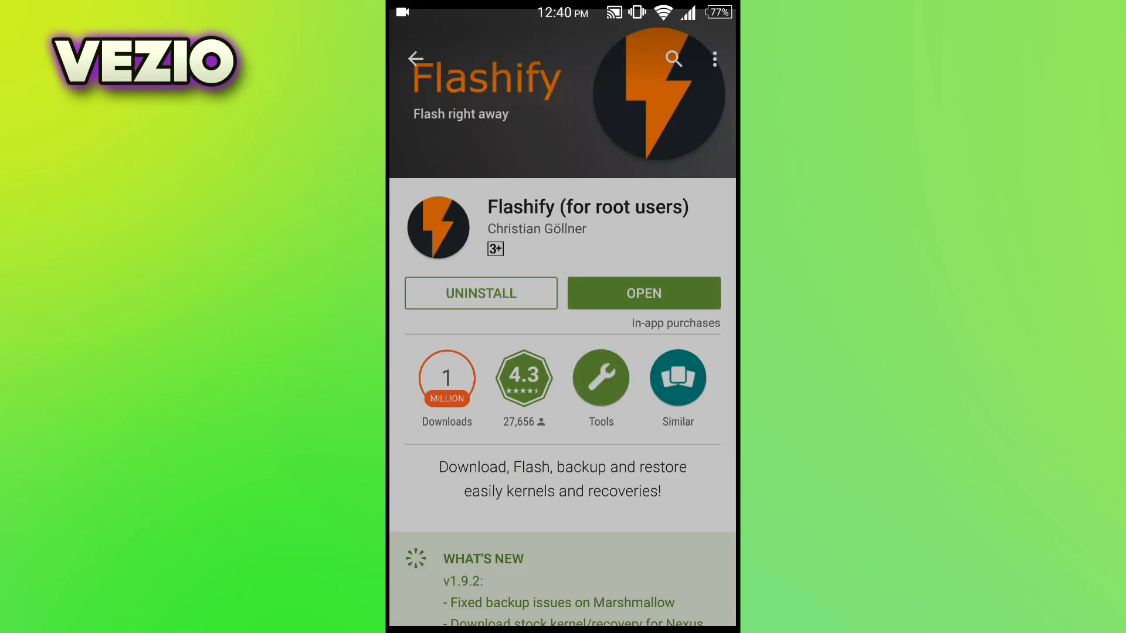
- Launch Flashify and back up the current TWRP 2.8.7.0 recovery to Google Drive via BACK IT UP!
click(644, 293)
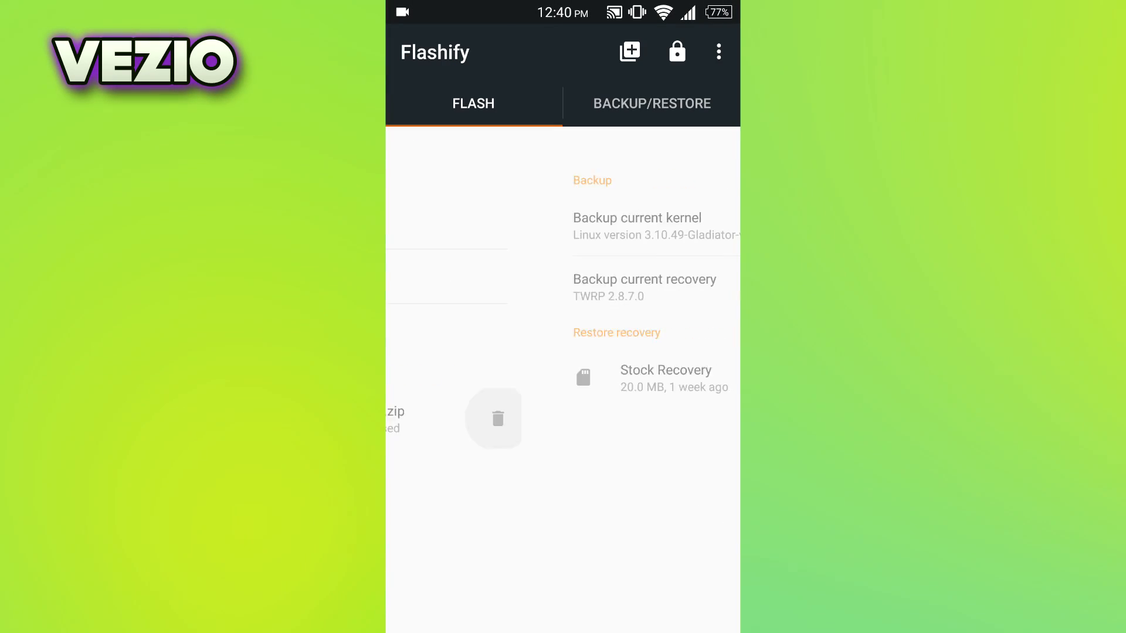
click(651, 103)
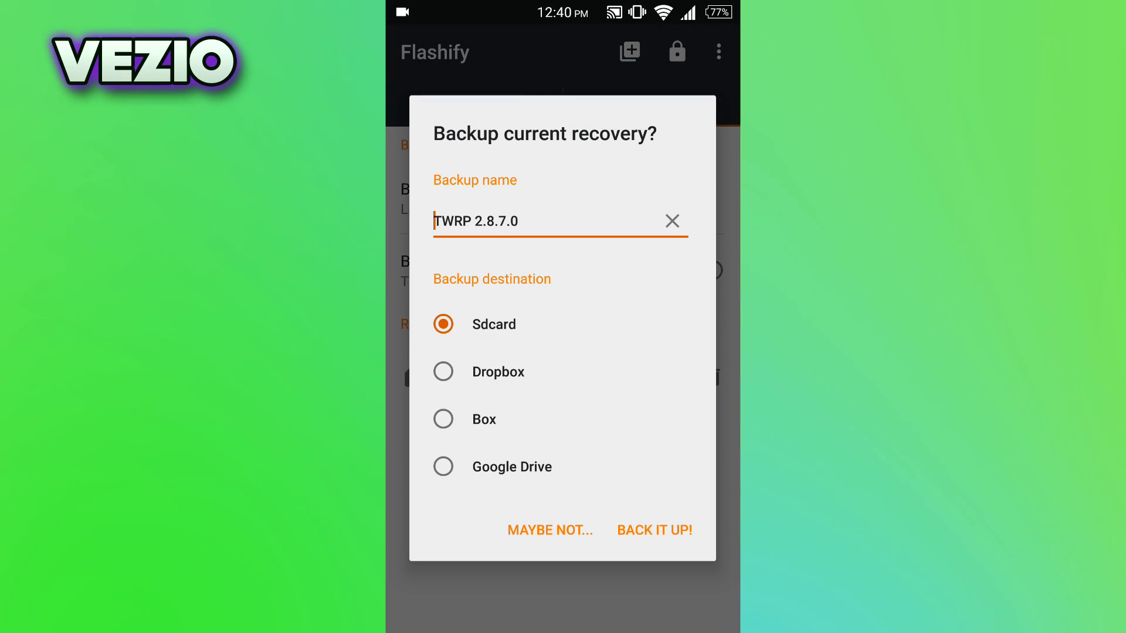
click(444, 372)
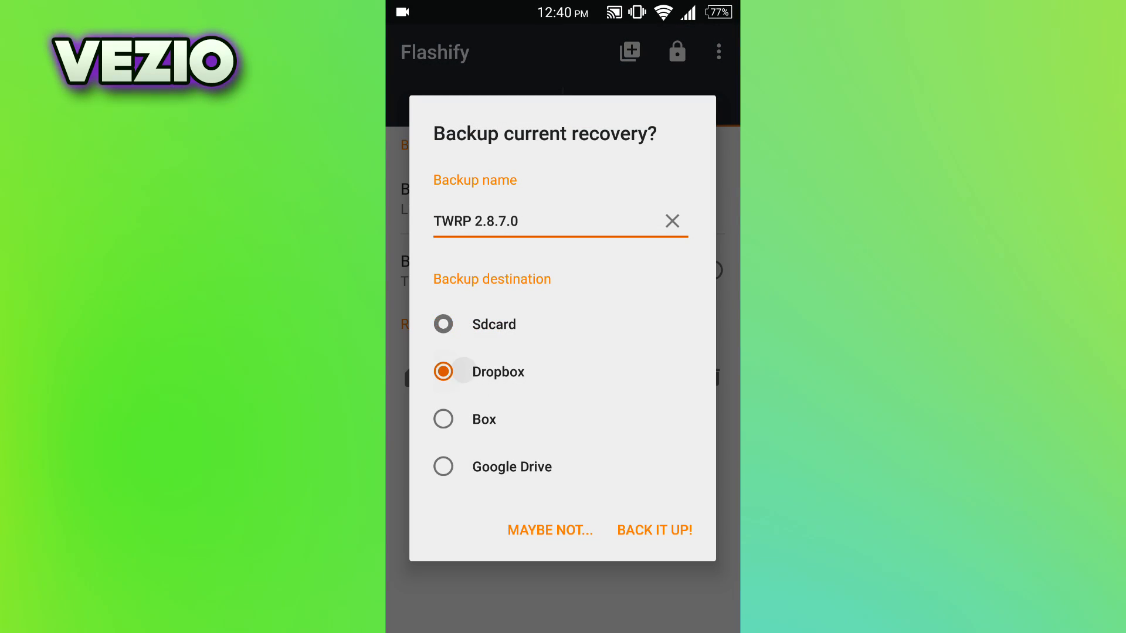
click(444, 467)
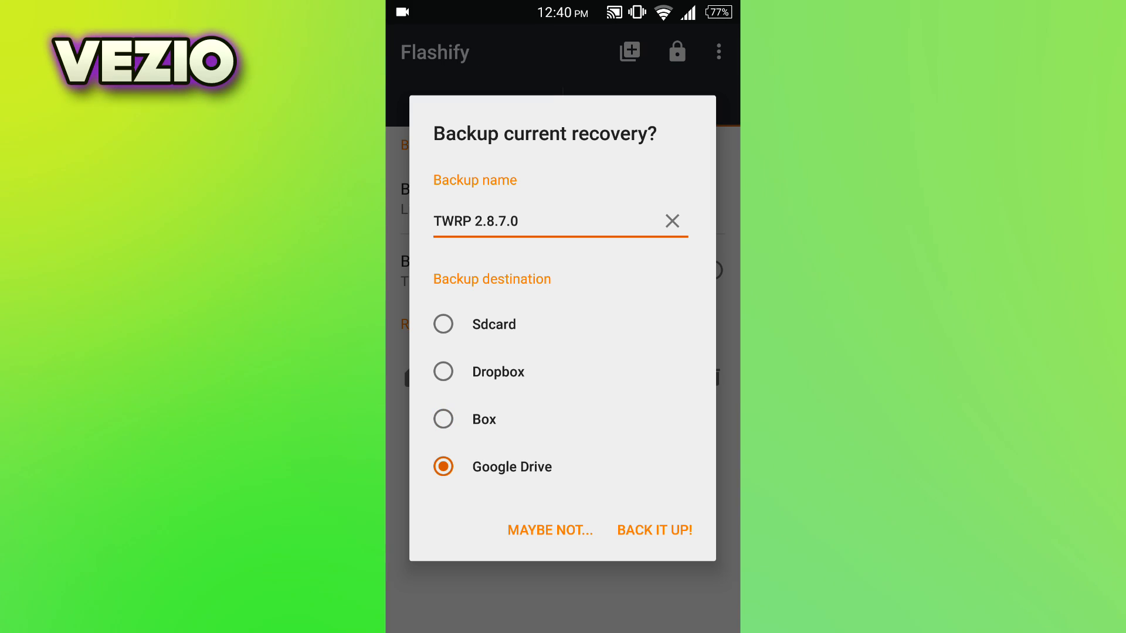
click(654, 530)
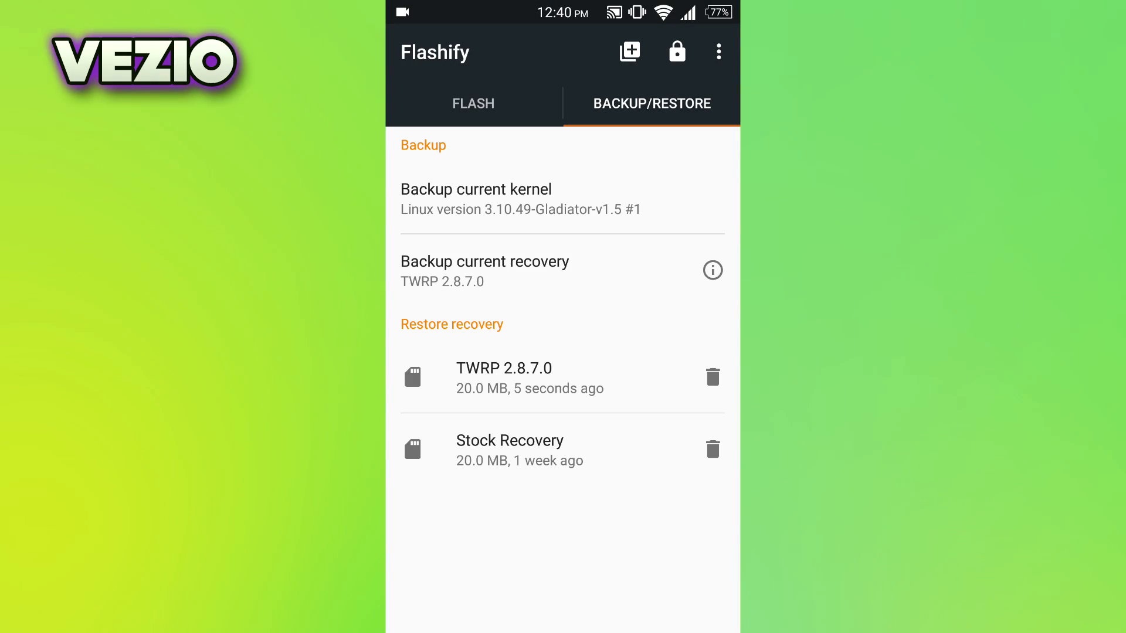
click(472, 103)
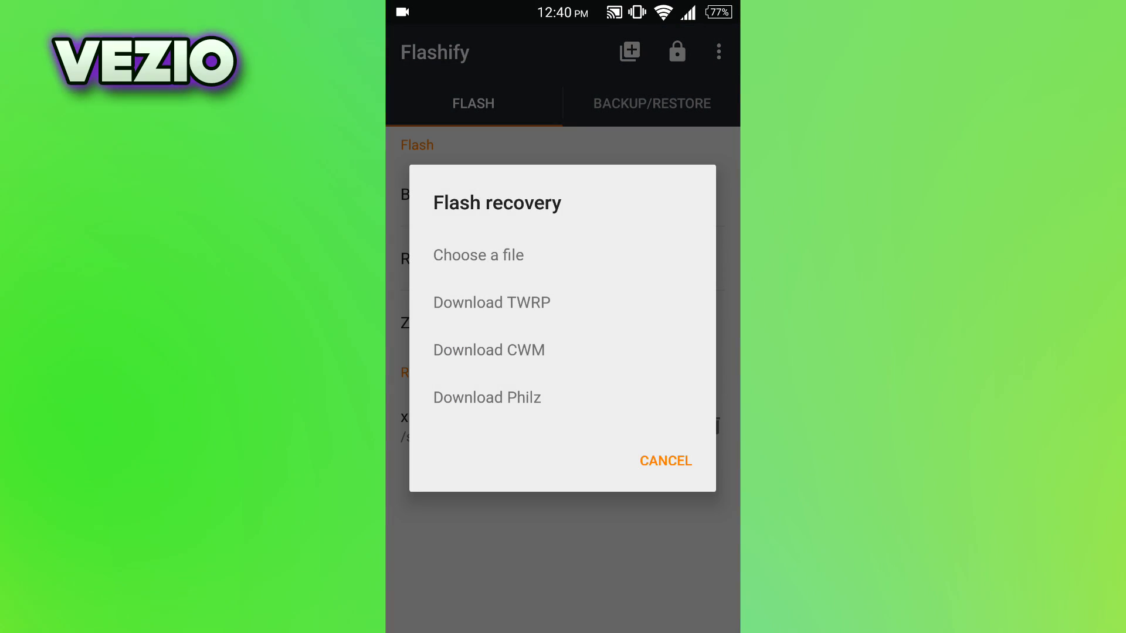
- Return to the Flash tab and bring up the Flash recovery image choices
click(488, 350)
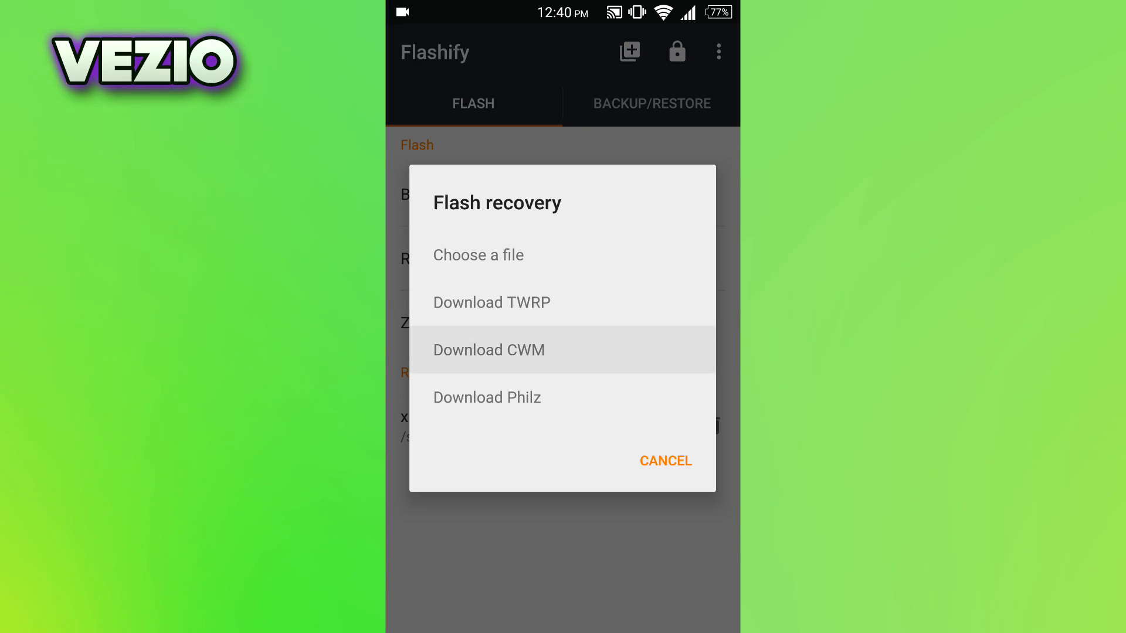
click(663, 460)
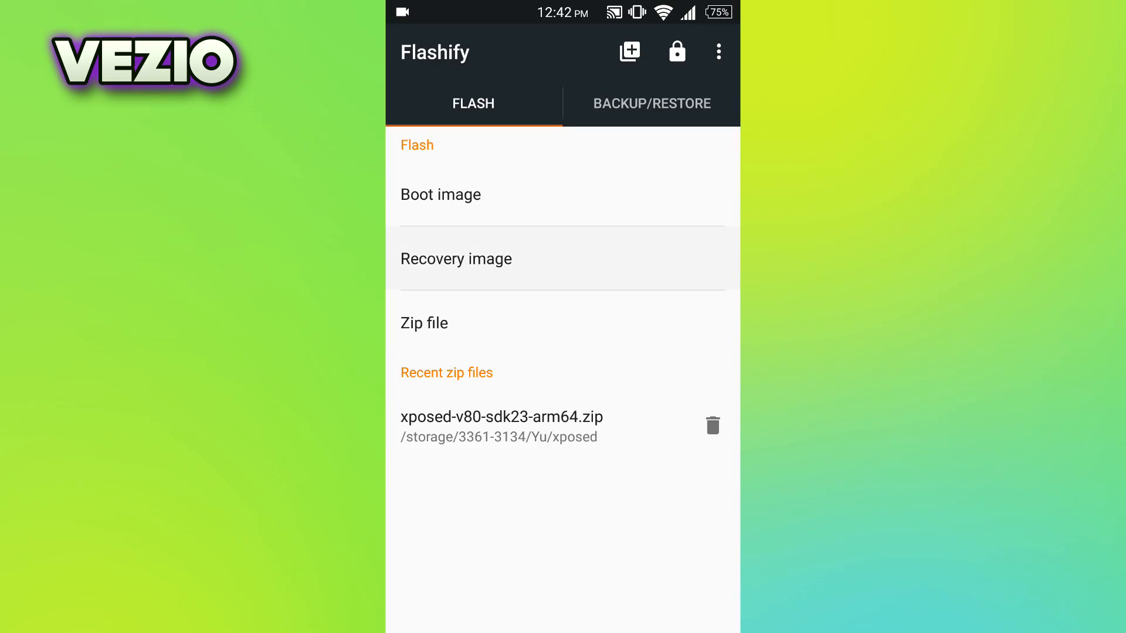
click(456, 259)
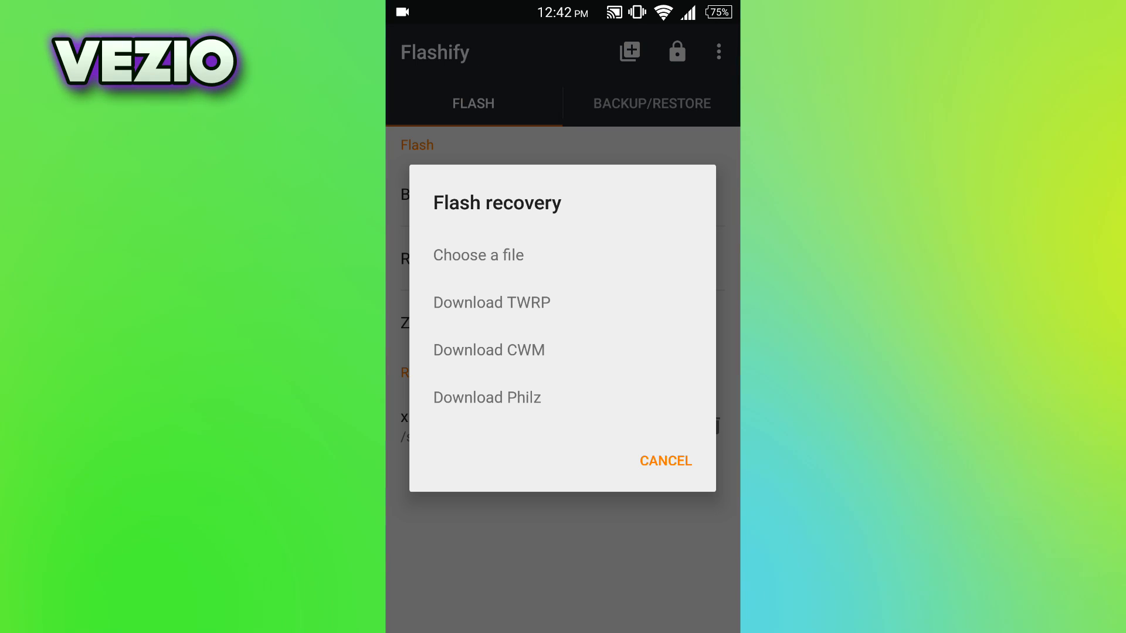
- Choose Download TWRP and scroll the device list to pick the phone's twrp-2.8.6.0-tomato.img
click(477, 255)
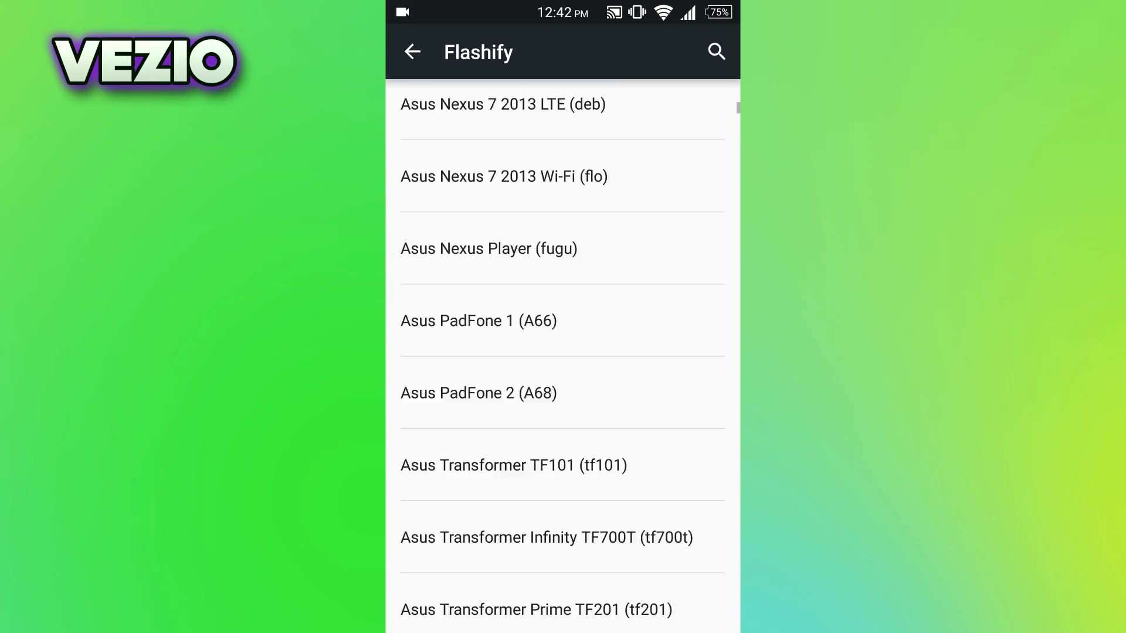
scroll(down, 3)
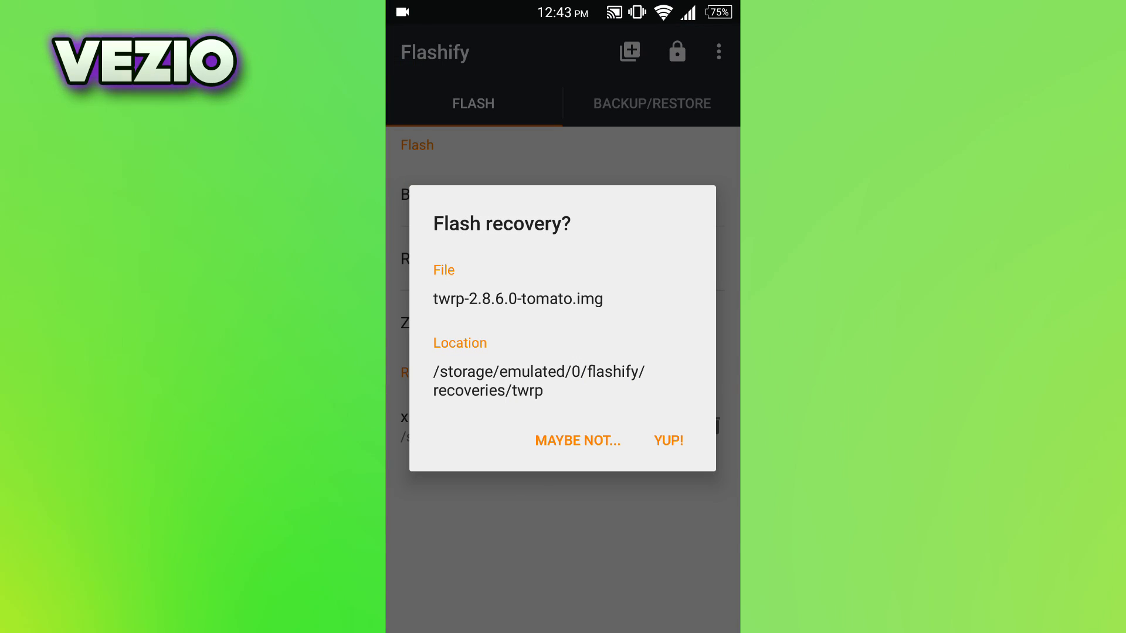
- Confirm with YUP! to flash twrp-2.8.6.0-tomato.img, then choose FLASH MORE instead of rebooting
click(668, 440)
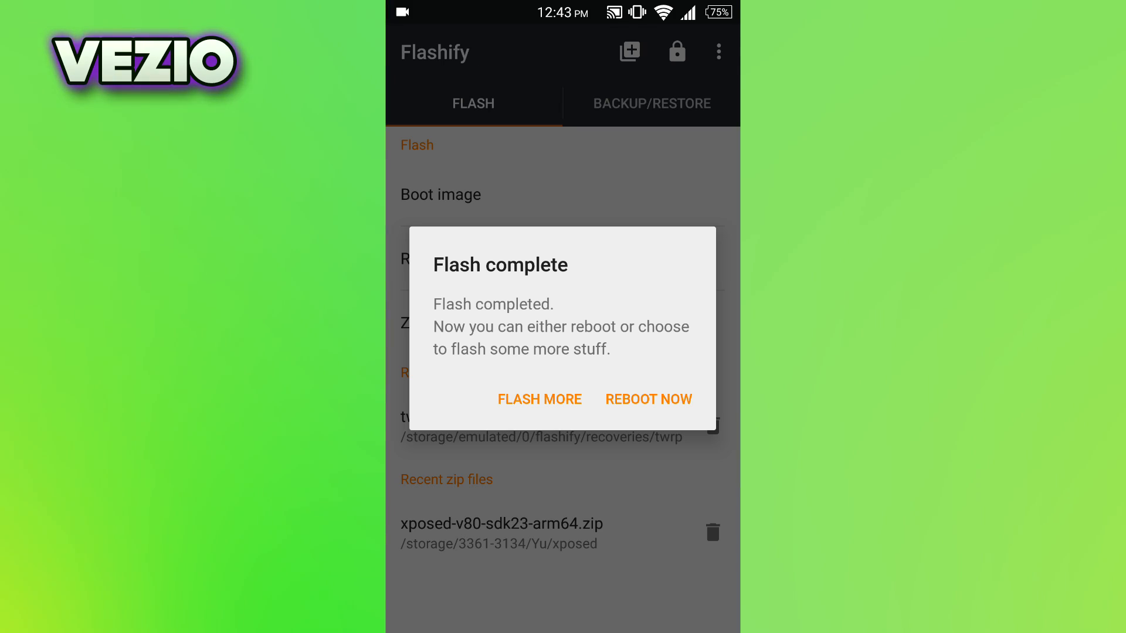
click(539, 399)
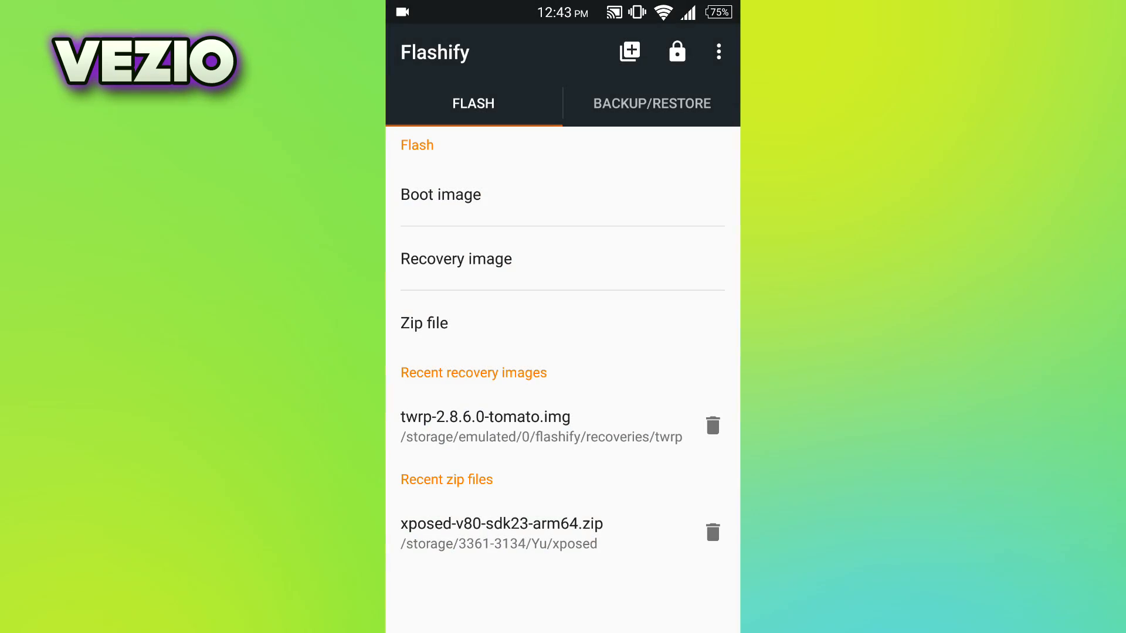